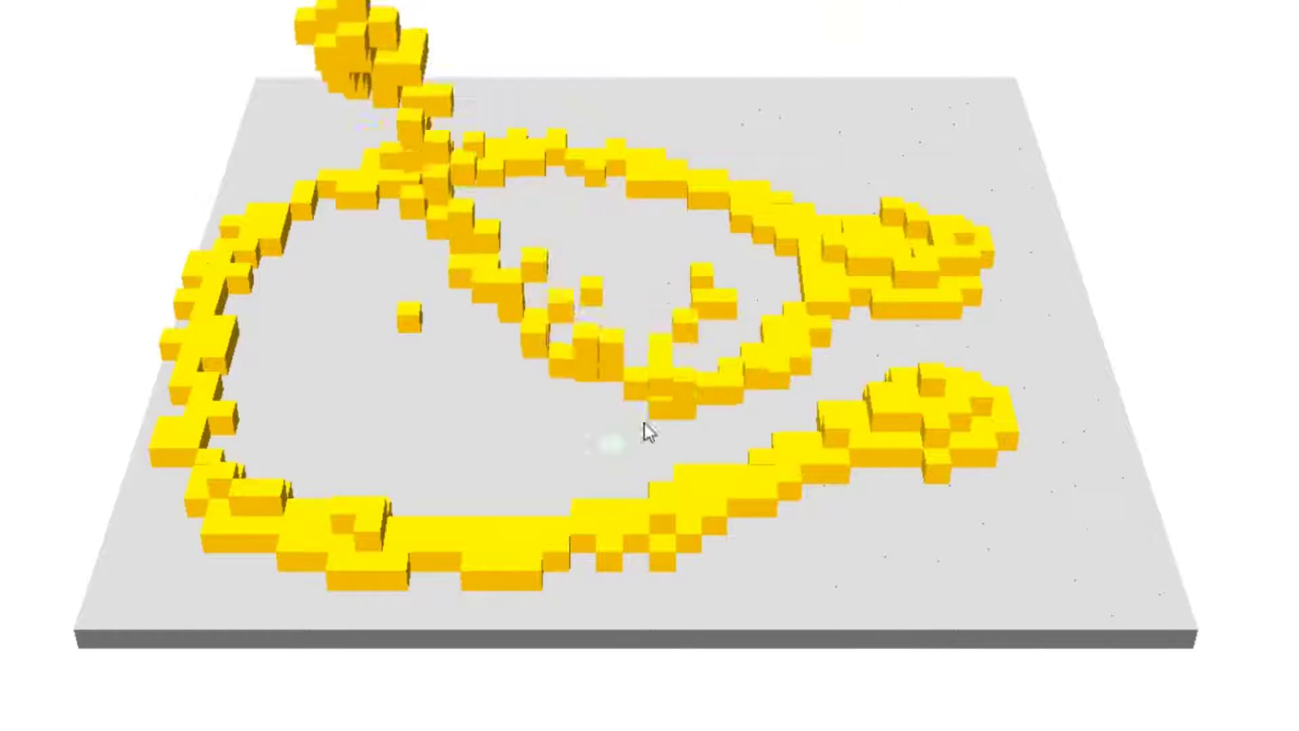
Drag across the grey board to drop a trail of sand voxels.
drag(646, 435, 613, 497)
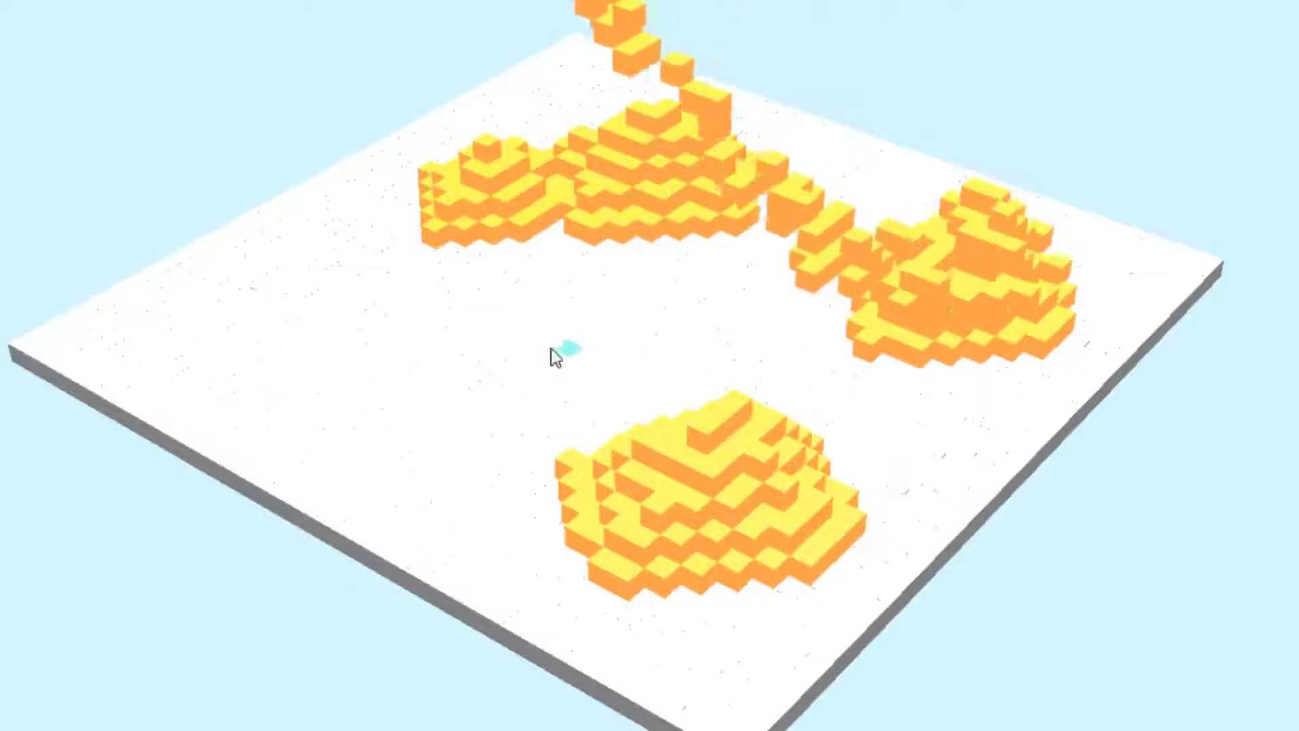
Drag diagonally across the board to heap more sand into stepped piles.
drag(558, 356, 824, 569)
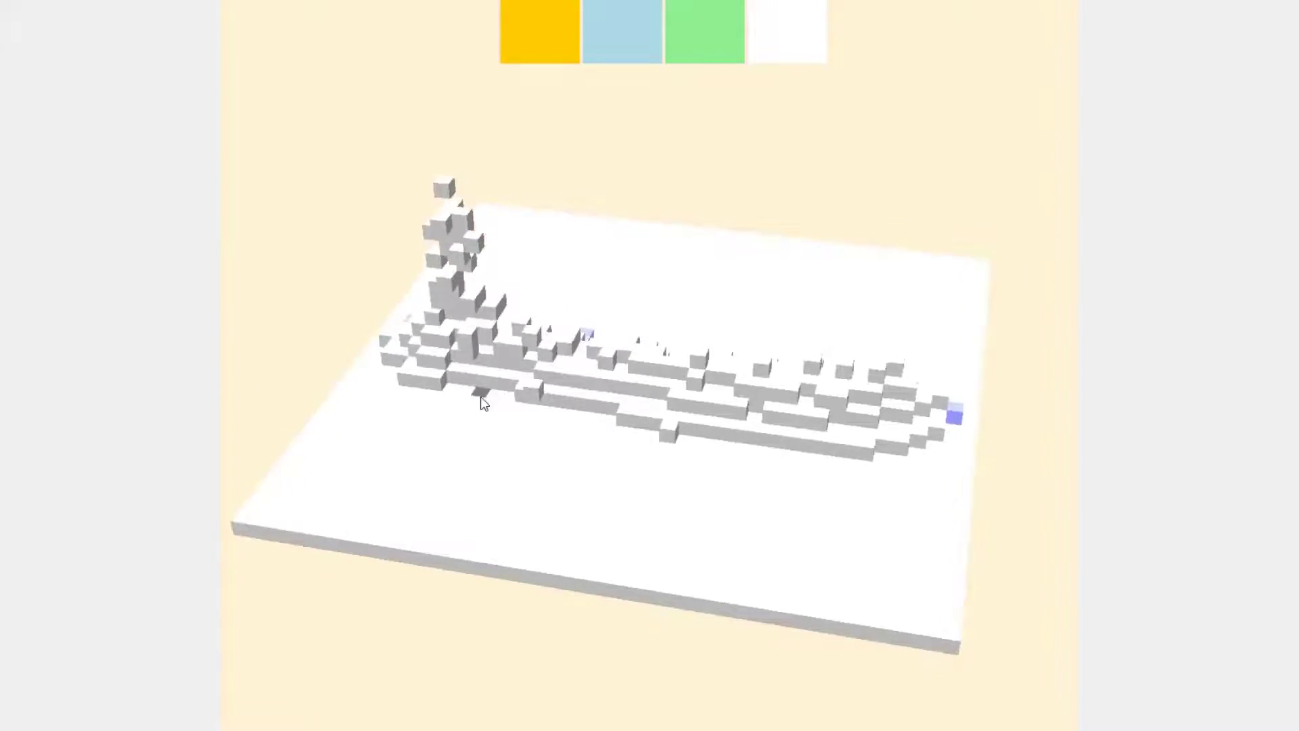
Drag a short vertical stroke on the board to lay white voxels.
drag(483, 404, 483, 457)
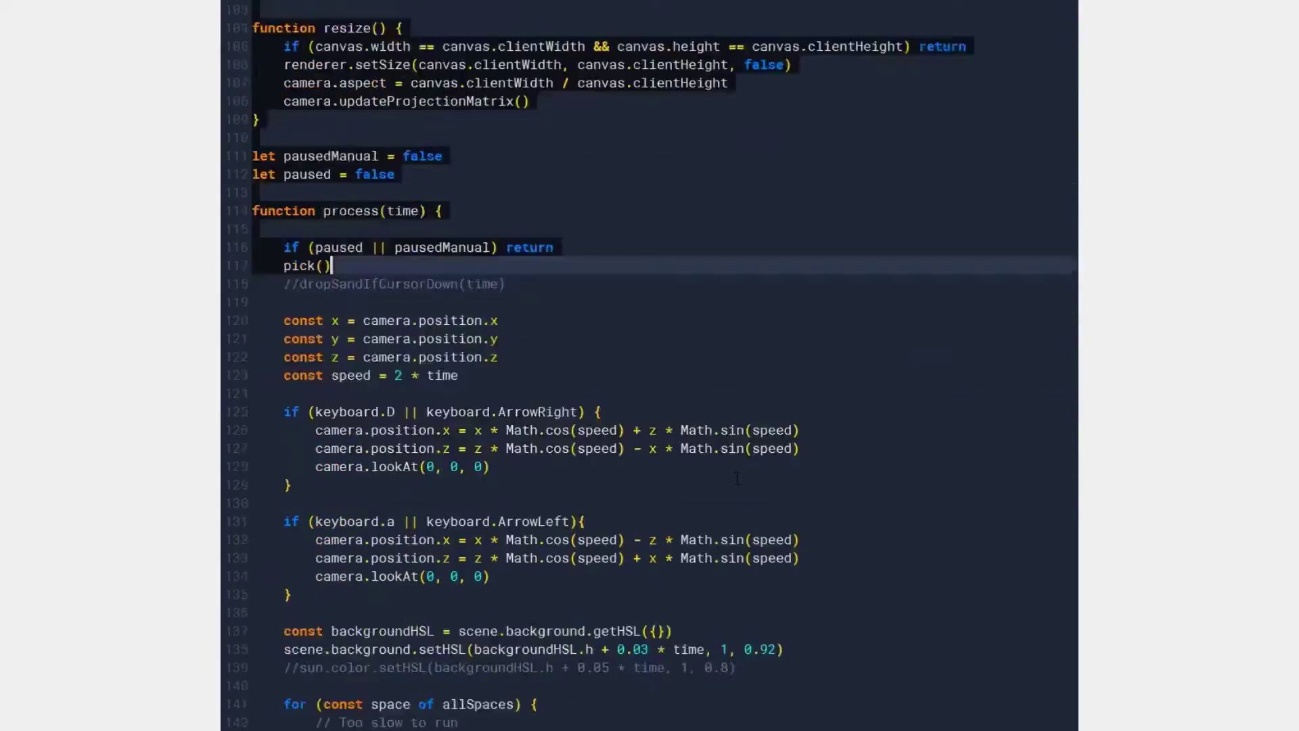
Scroll to the button event listener at the script's end and open the context menu.
scroll(down, 3)
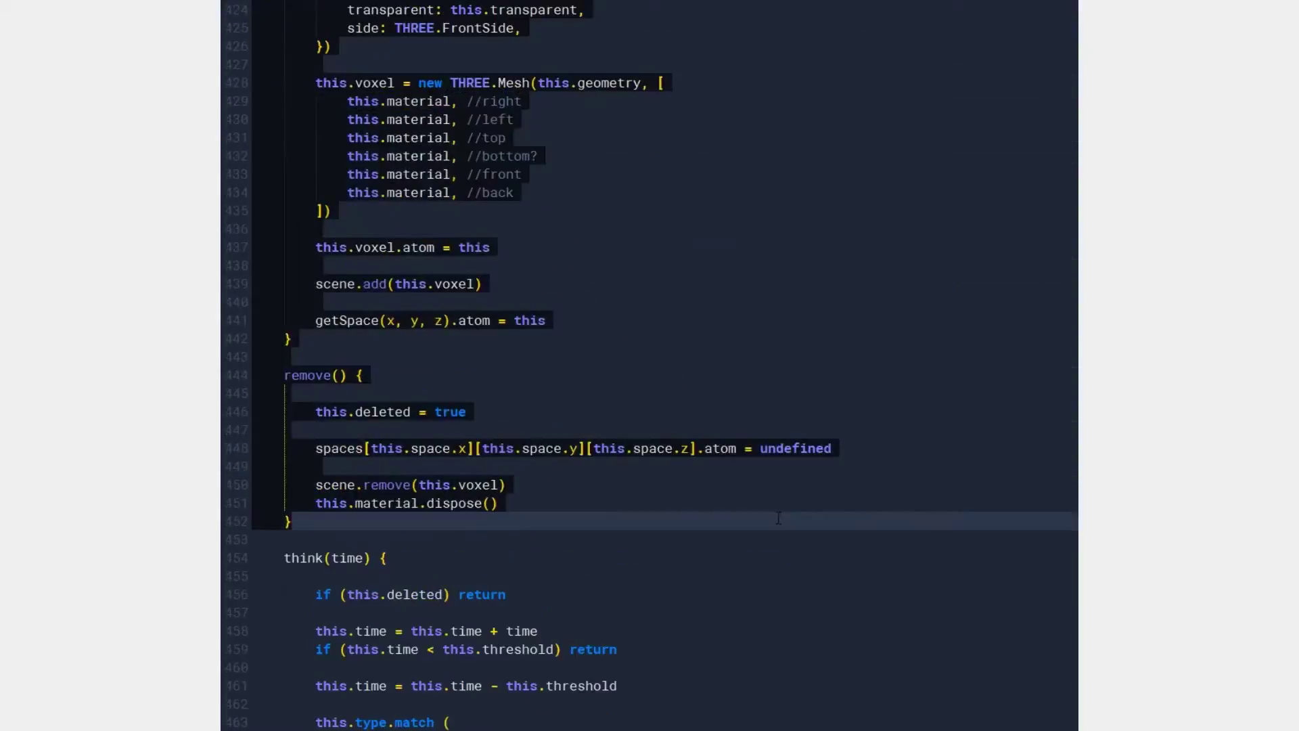
scroll(down, 3)
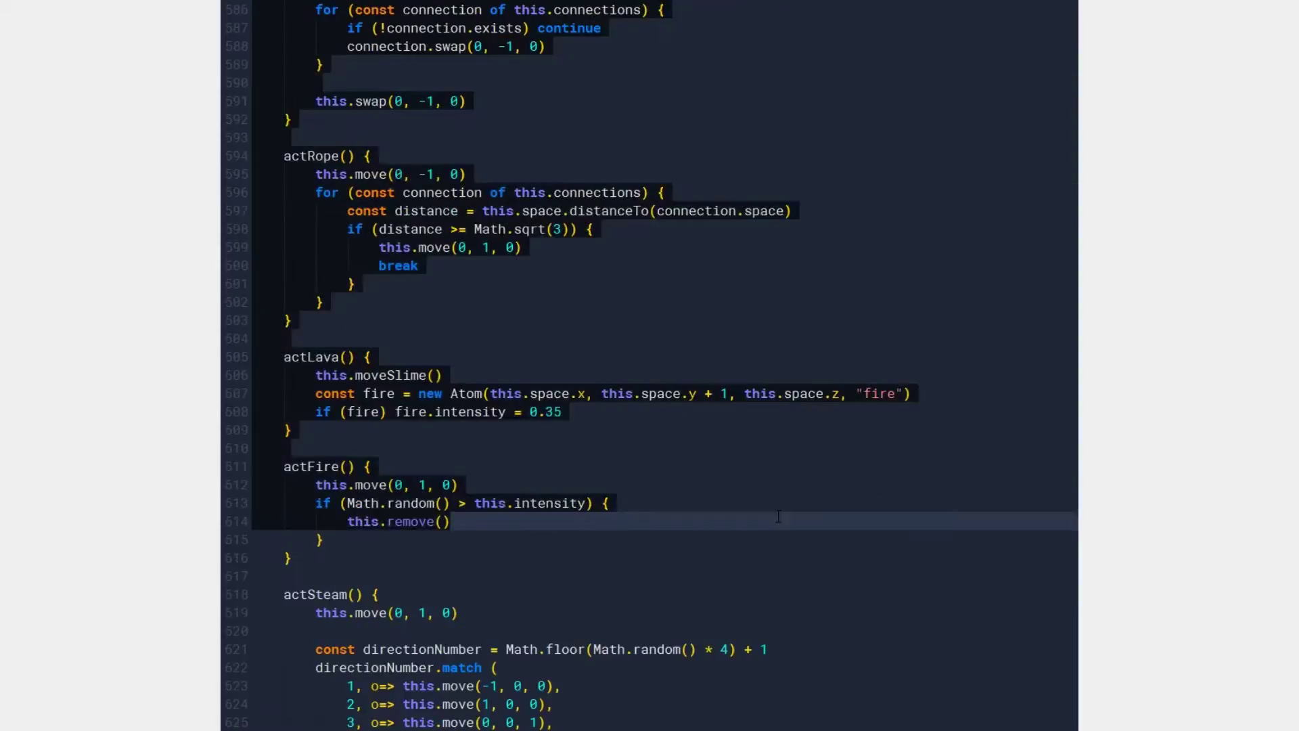
scroll(down, 3)
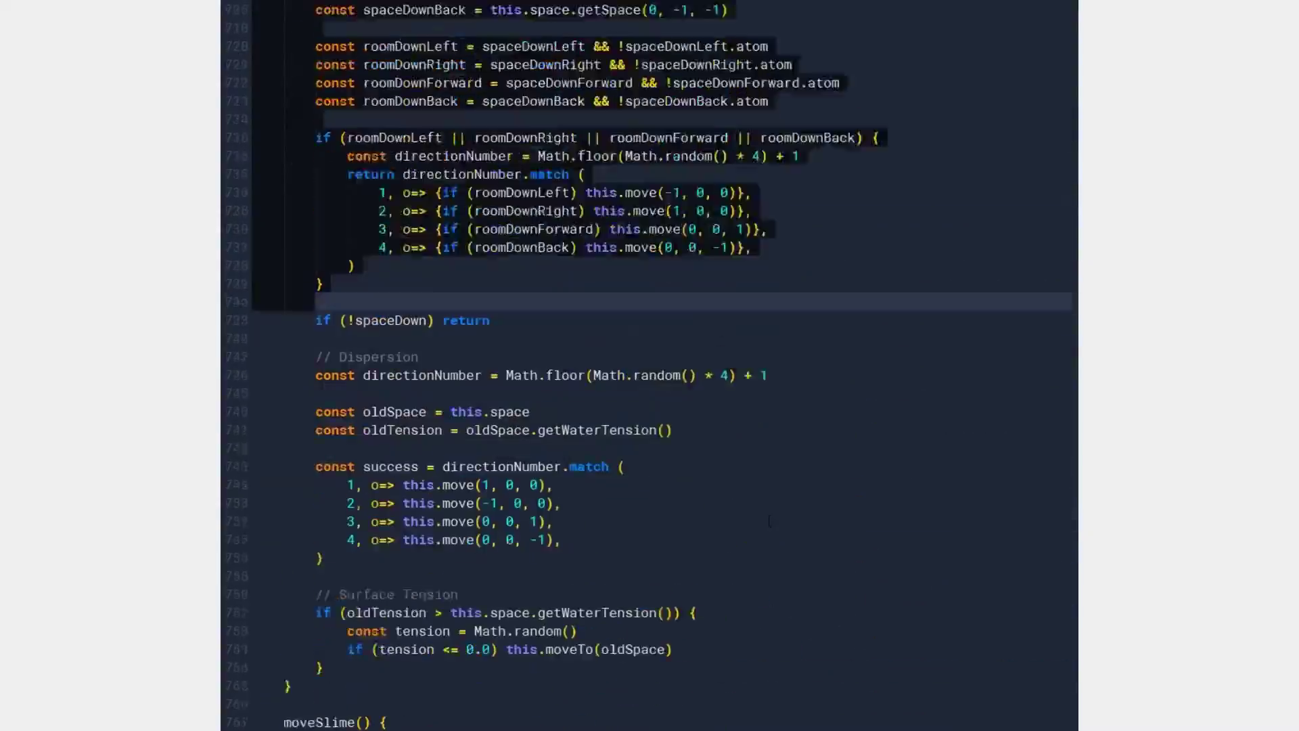
scroll(down, 3)
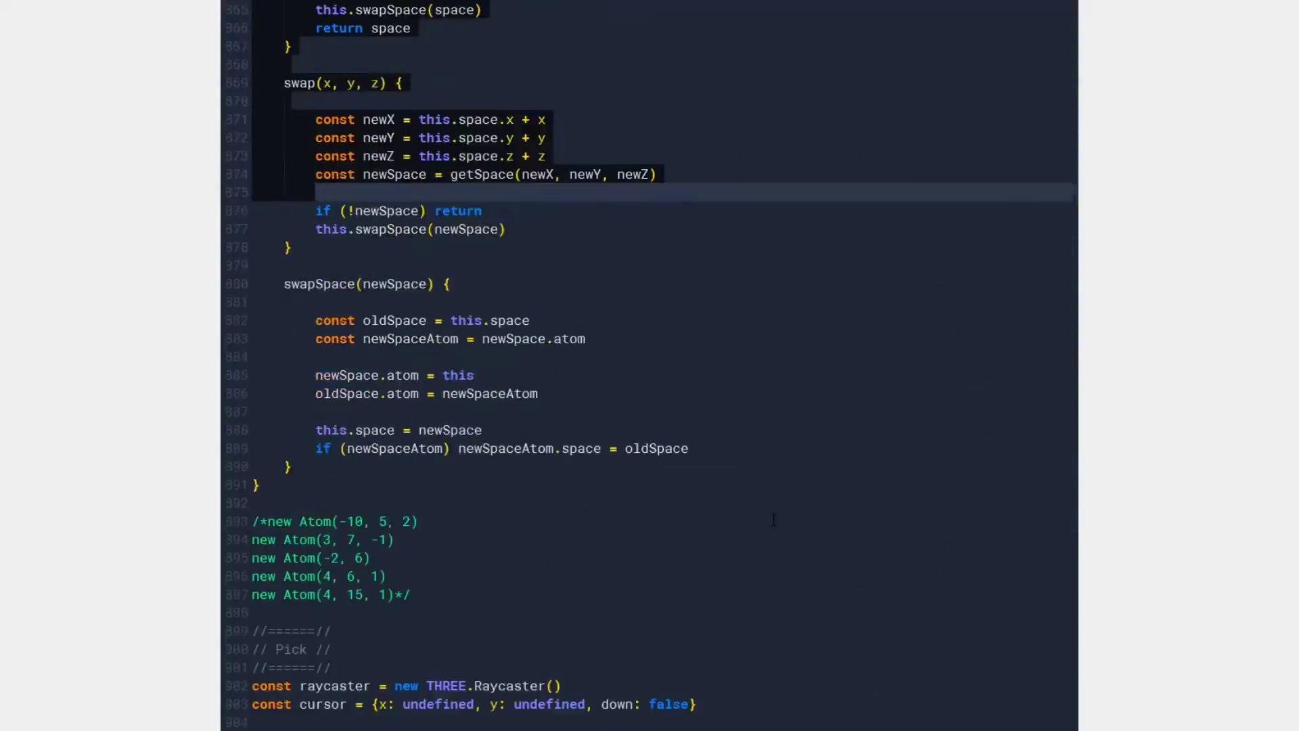
scroll(down, 3)
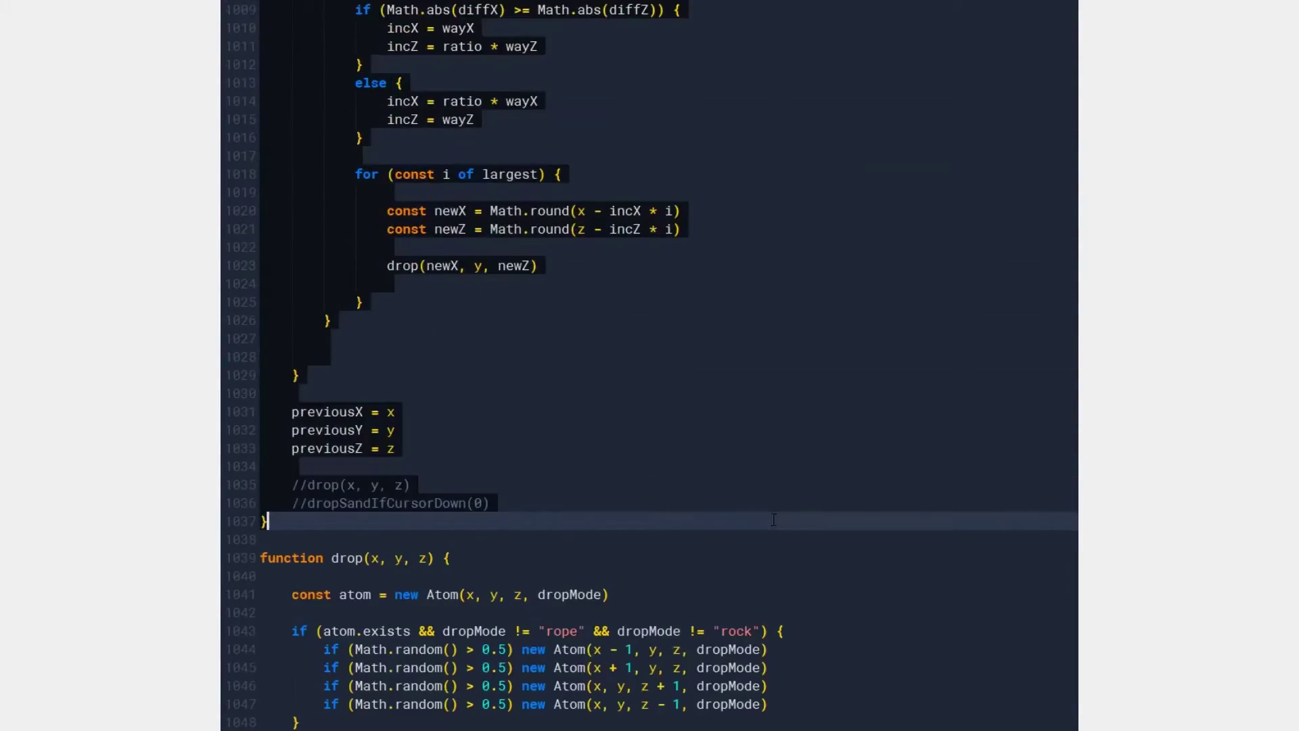
scroll(down, 3)
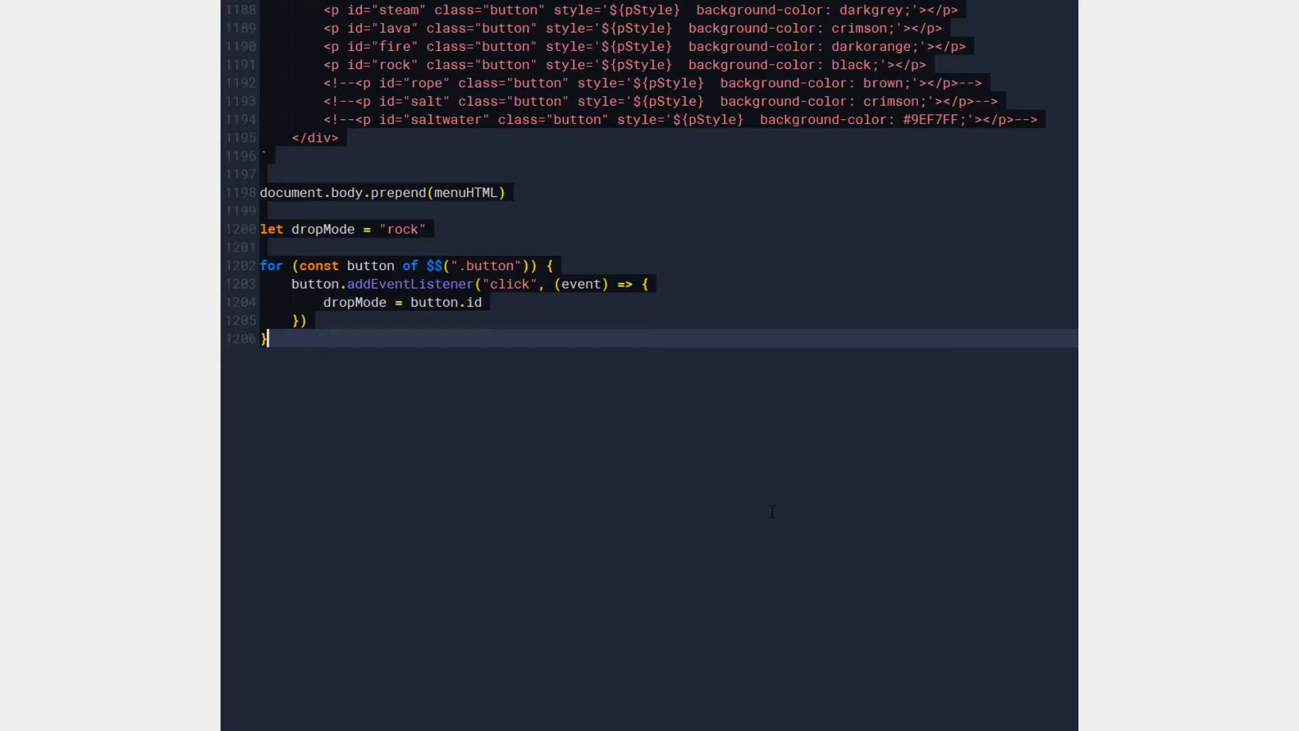
right_click(469, 280)
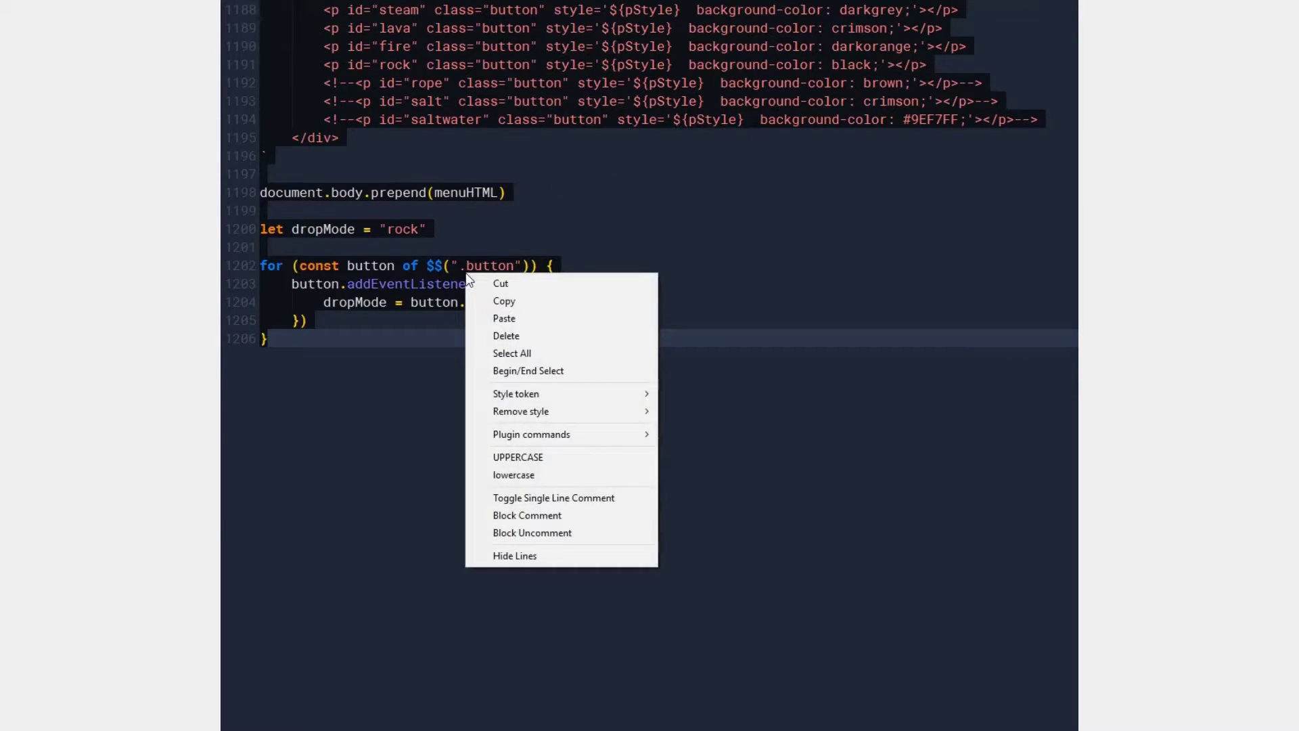
mouse_move(539, 341)
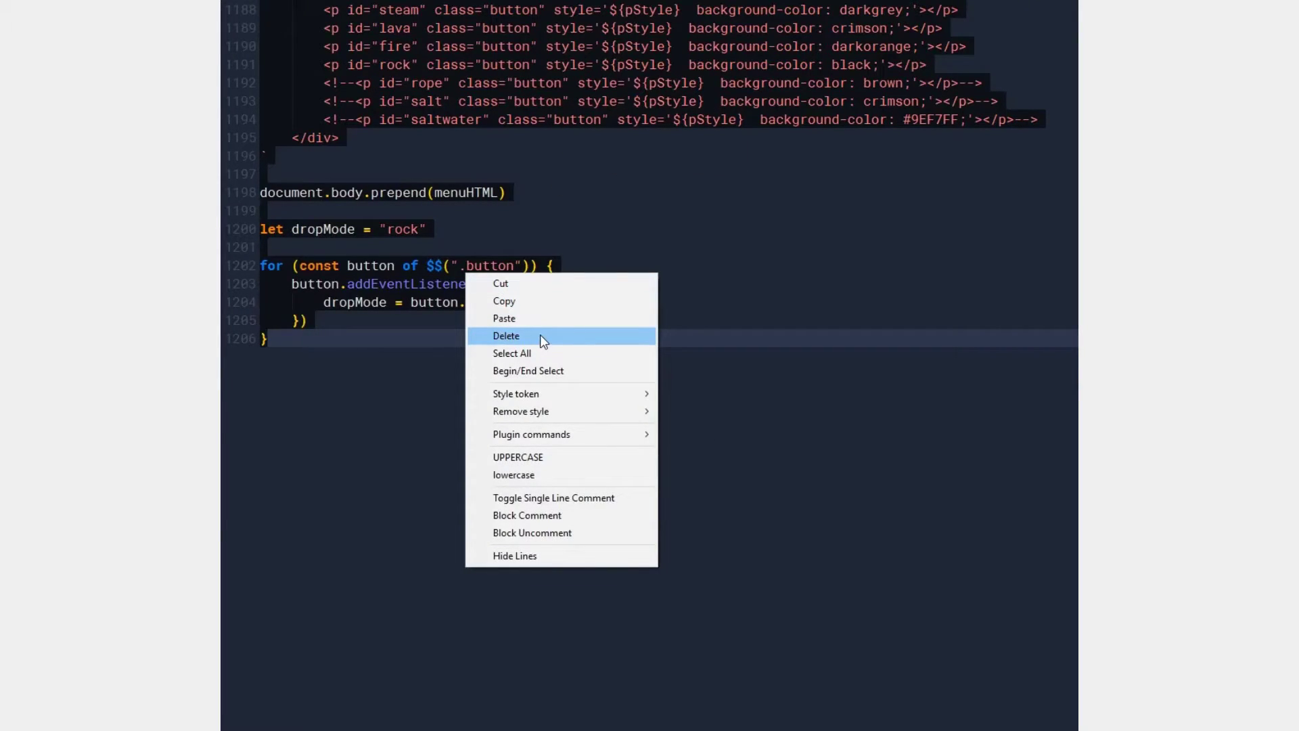